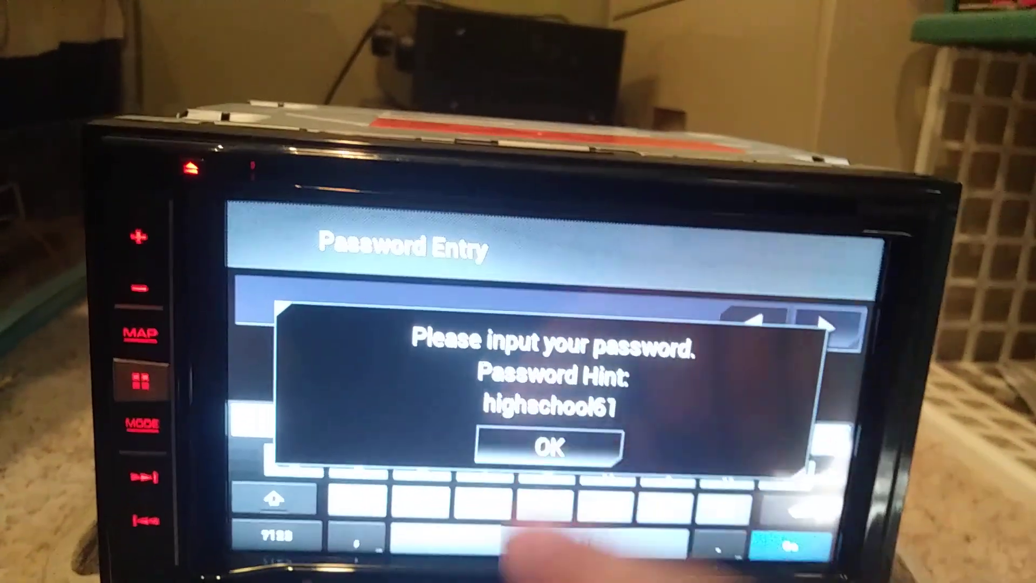
left_click(545, 447)
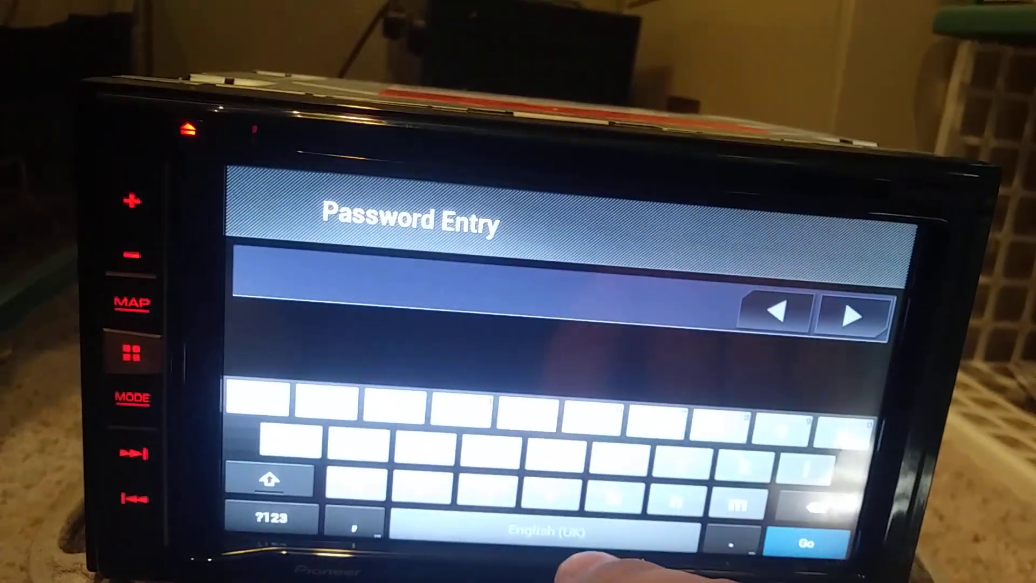